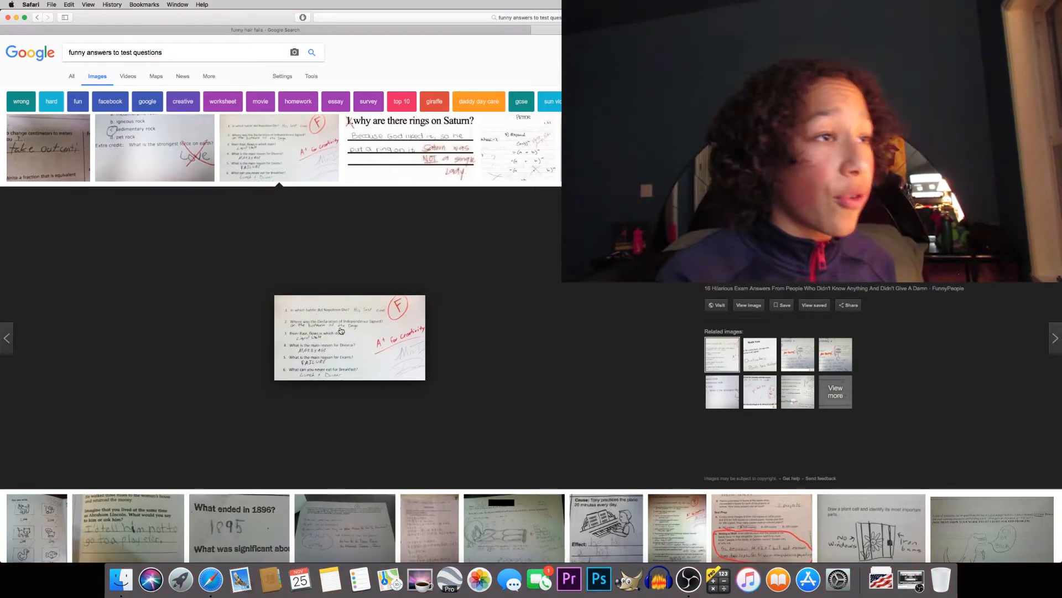
Enlarge the test answer that expands (a+b)^n by stretching out the letters
{"action": "left_click", "coordinate": [1054, 339]}
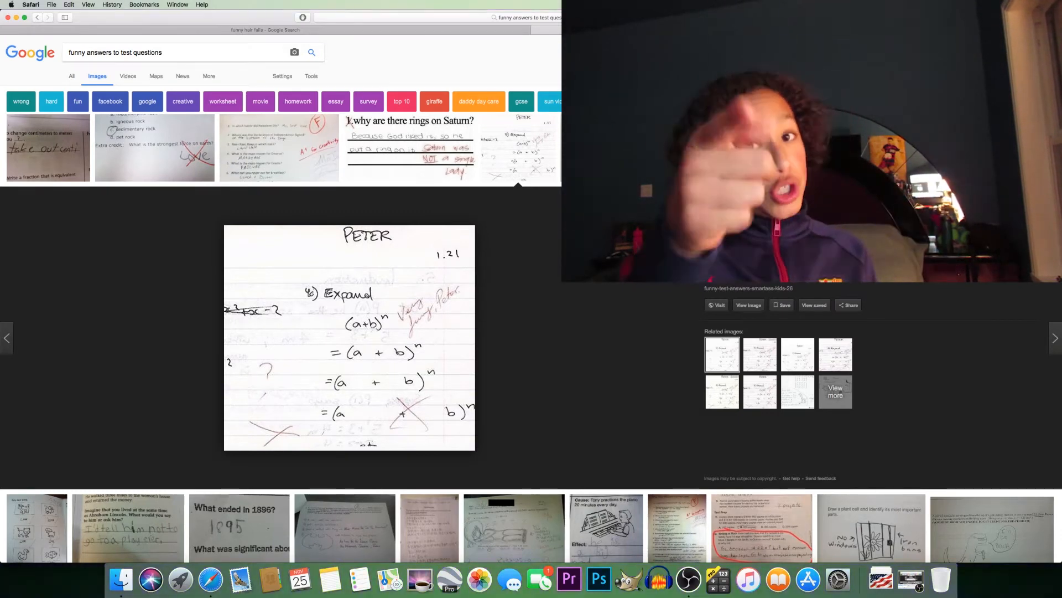
{"action": "left_click", "coordinate": [239, 527]}
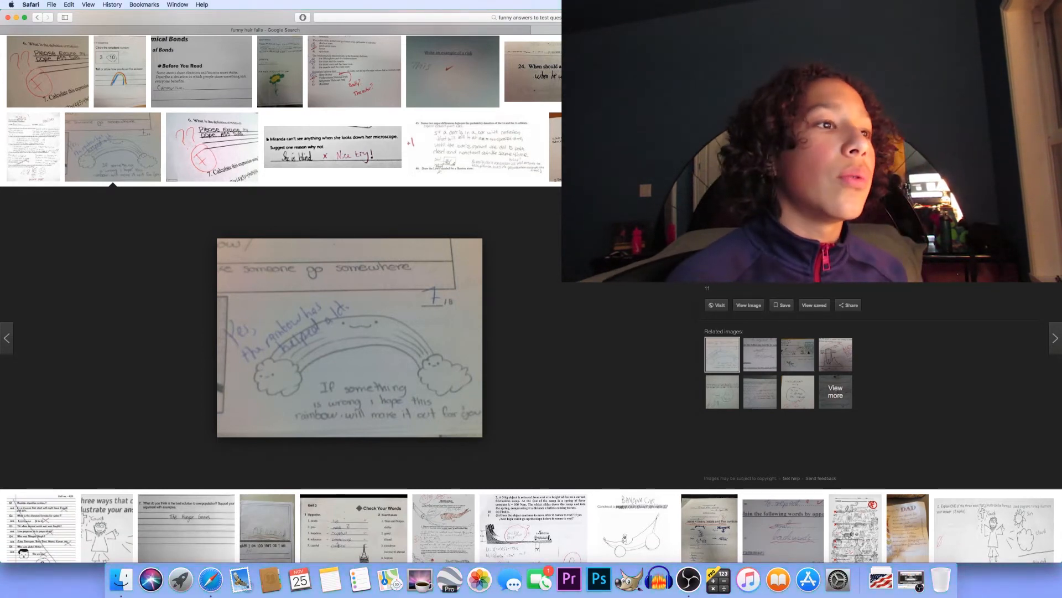
Enlarge the microscope answer 'She is blind' marked 'Nice try!' from the second results row
{"action": "left_click", "coordinate": [332, 146]}
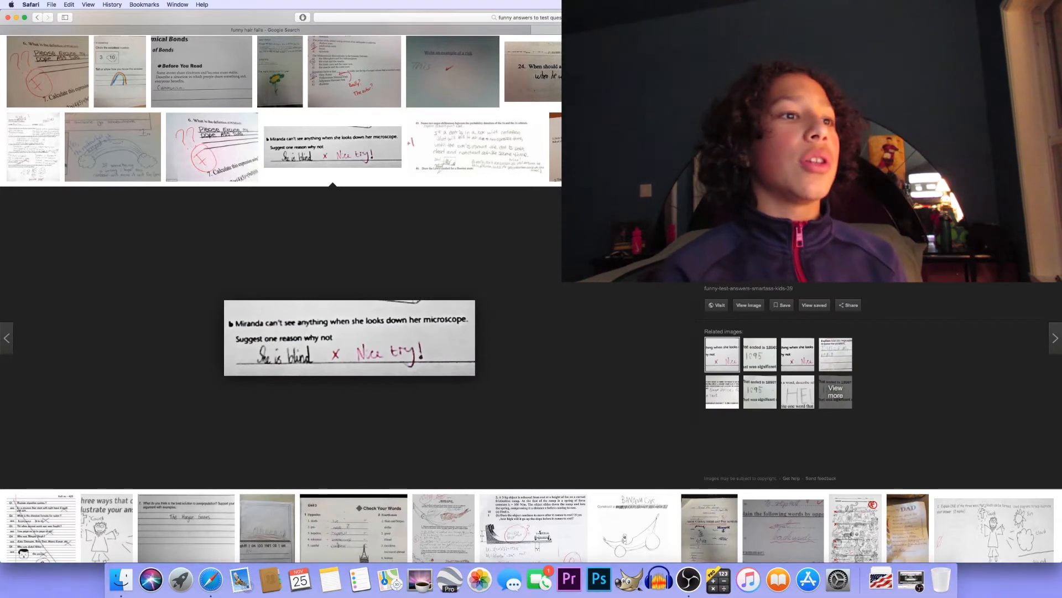